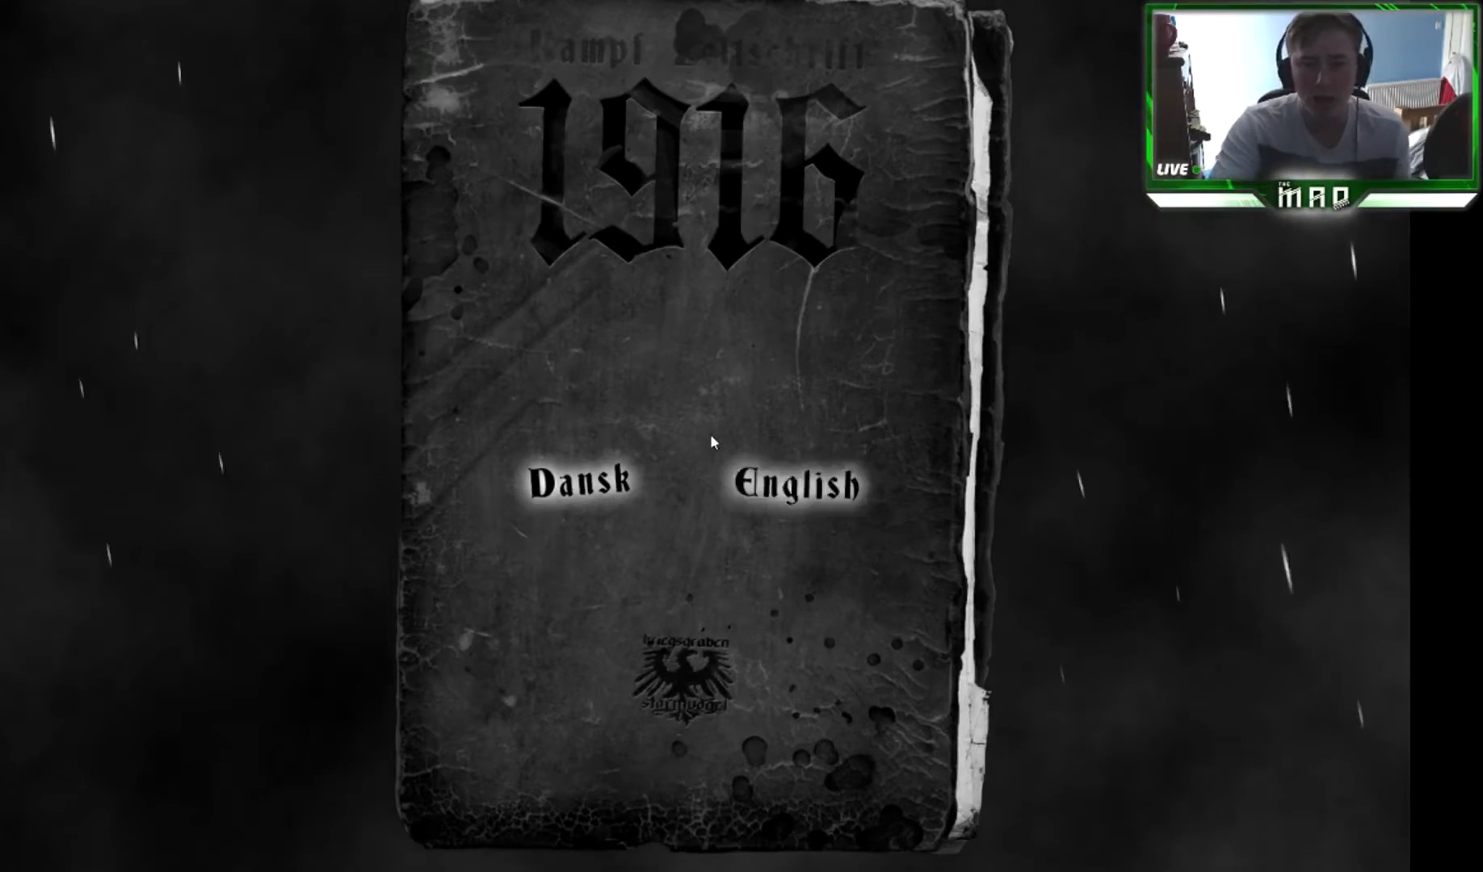
Choose a language and start a new game, revealing the note 'Finde die Leiter!'.
{"action": "left_click", "coordinate": [794, 485]}
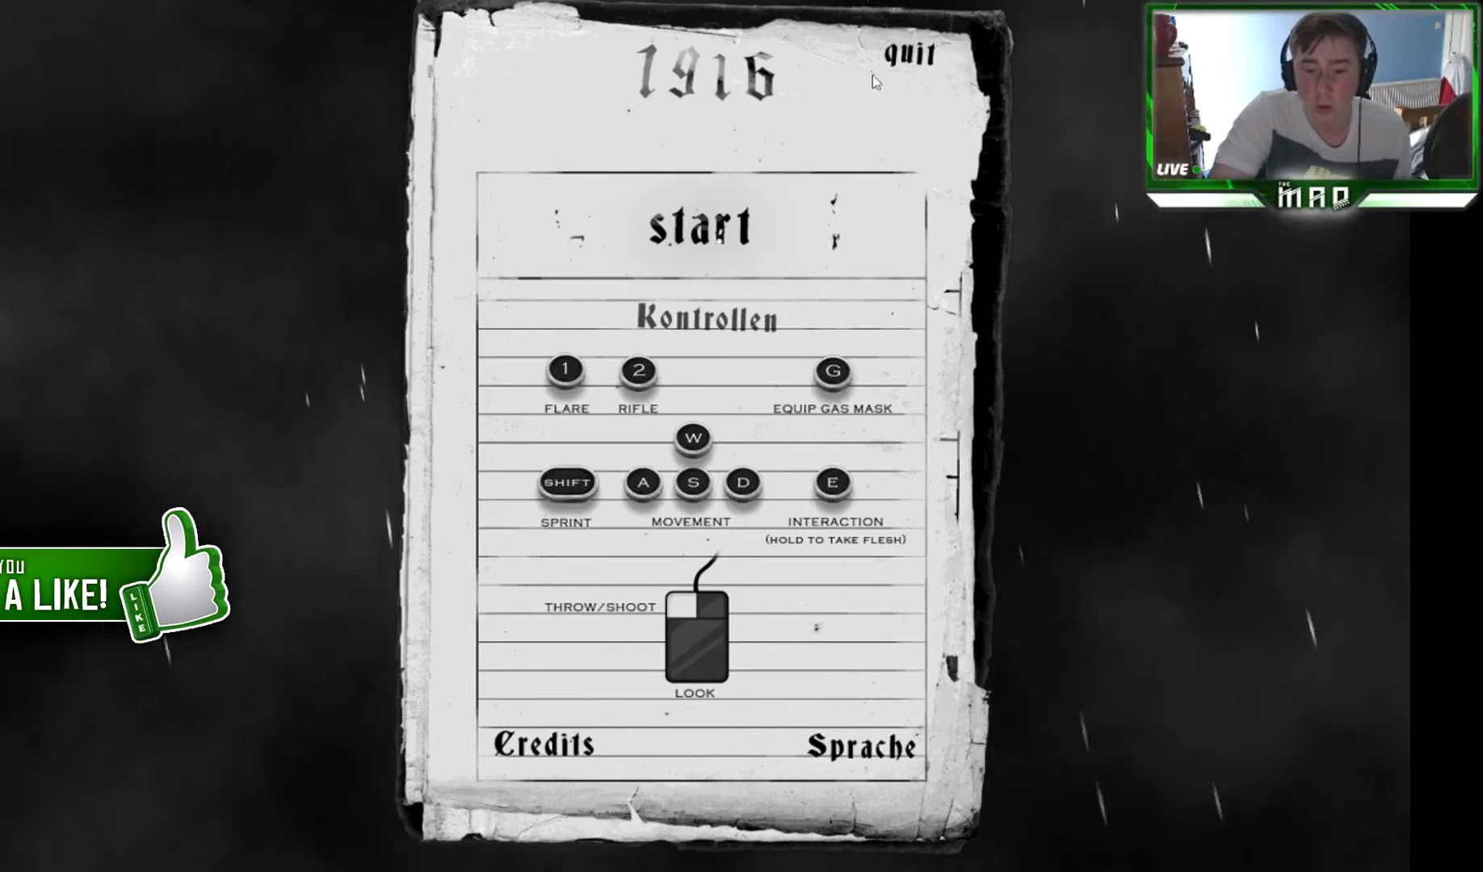
{"action": "left_click", "coordinate": [697, 225]}
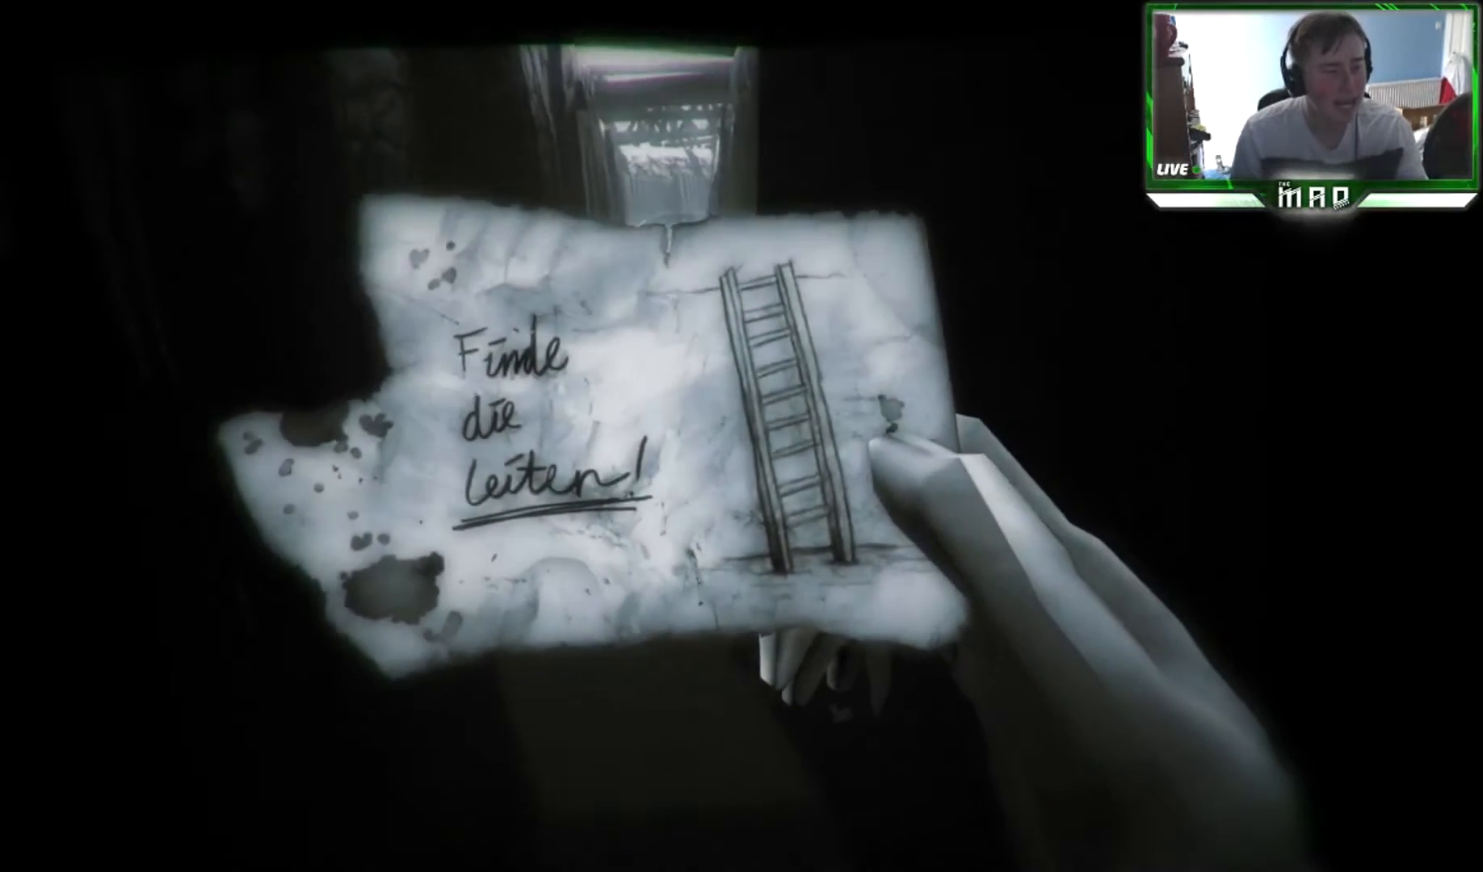